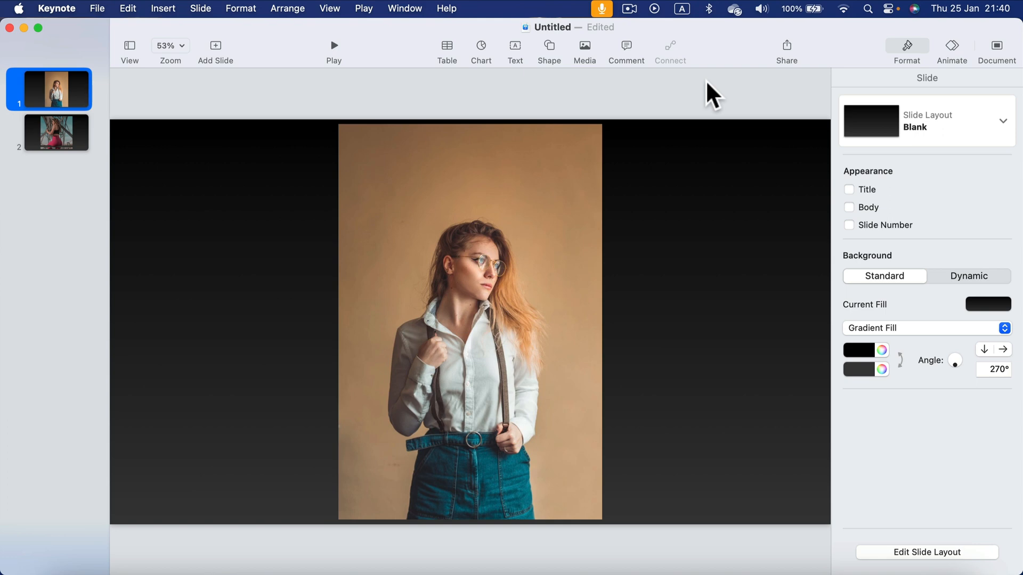
# Step: Select the woman's portrait on slide 1 and show its Image settings in the Format sidebar
pyautogui.click(600, 9)
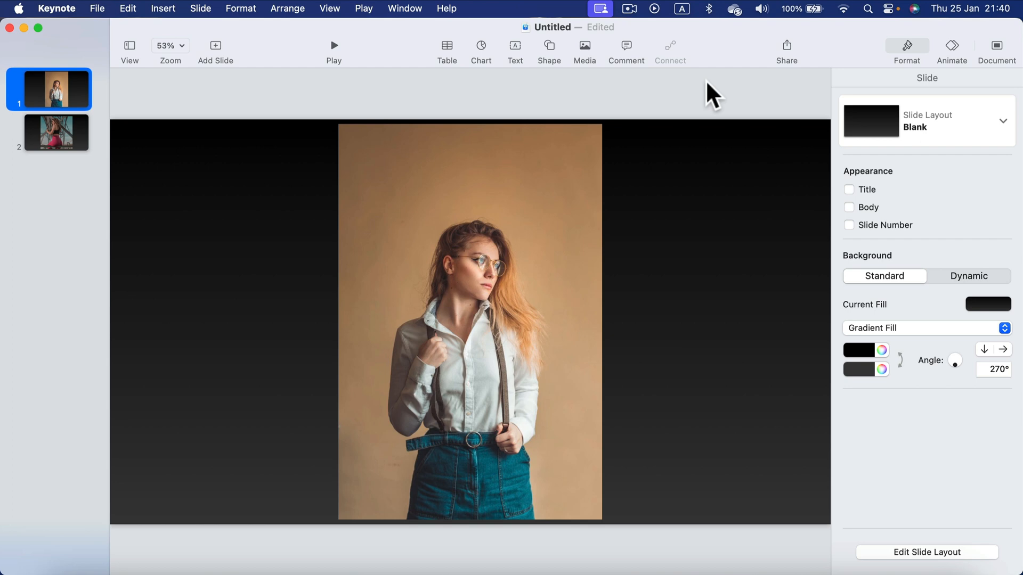
pyautogui.moveTo(570, 186)
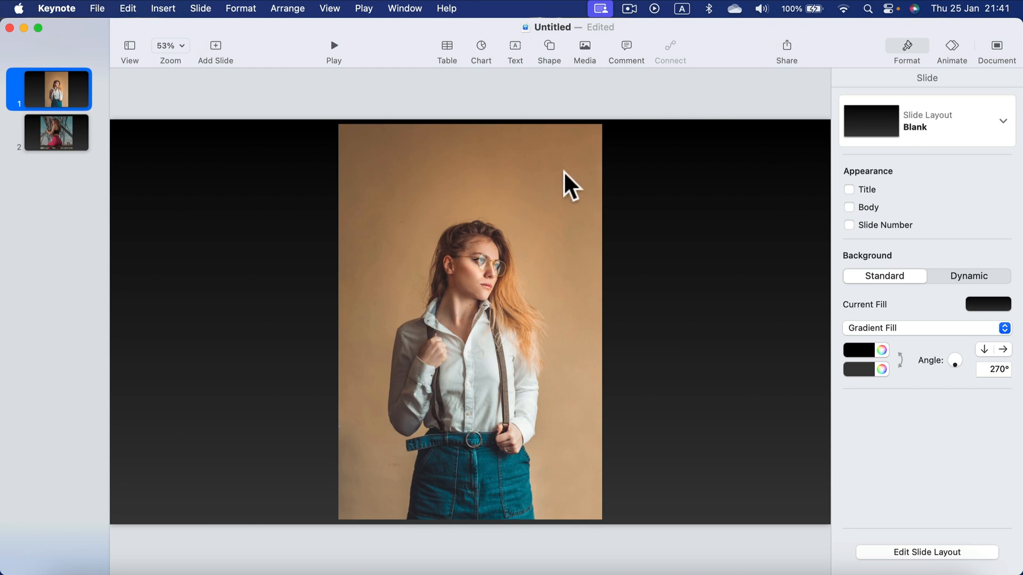
pyautogui.click(469, 320)
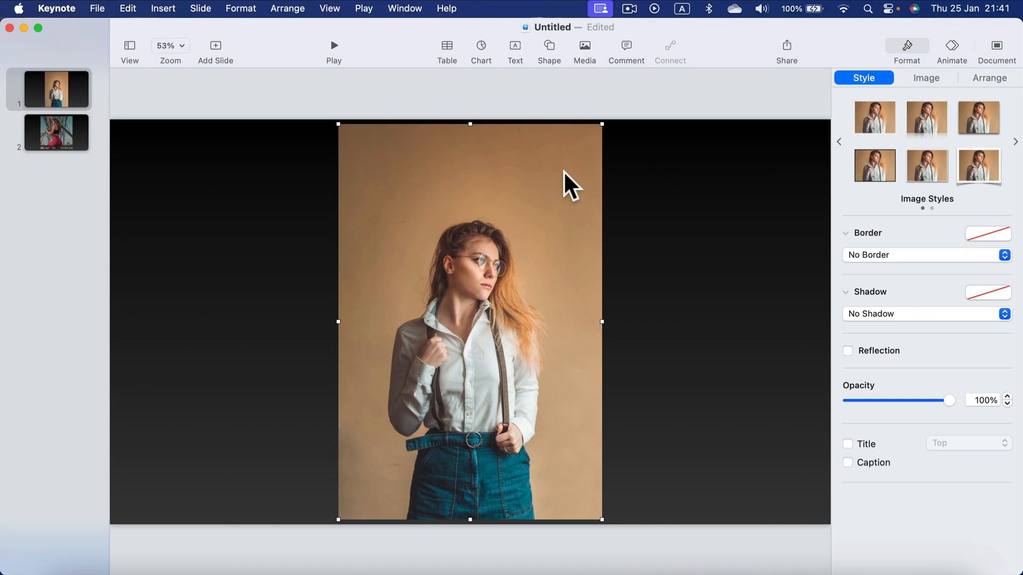
pyautogui.moveTo(986, 378)
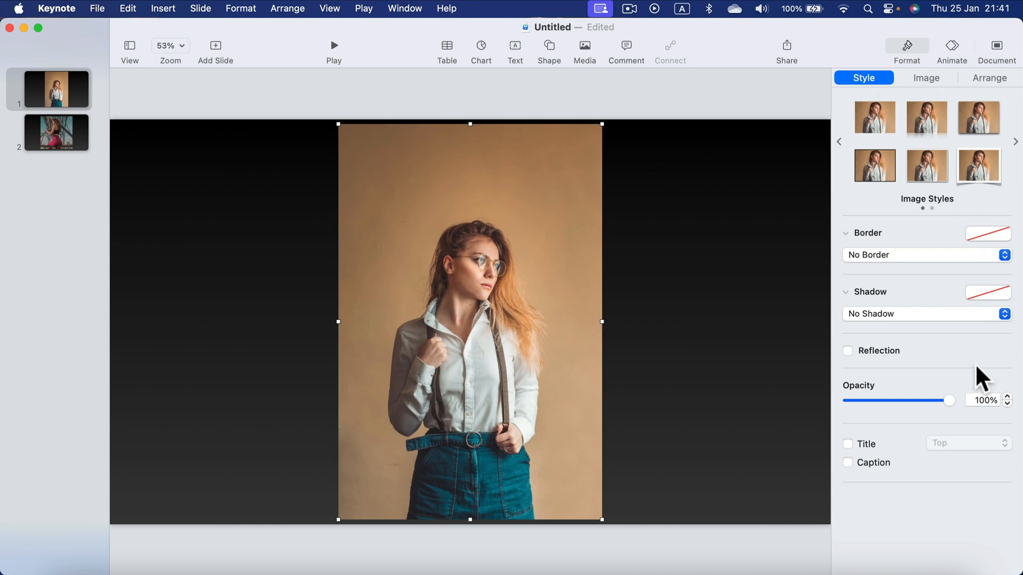
pyautogui.click(926, 77)
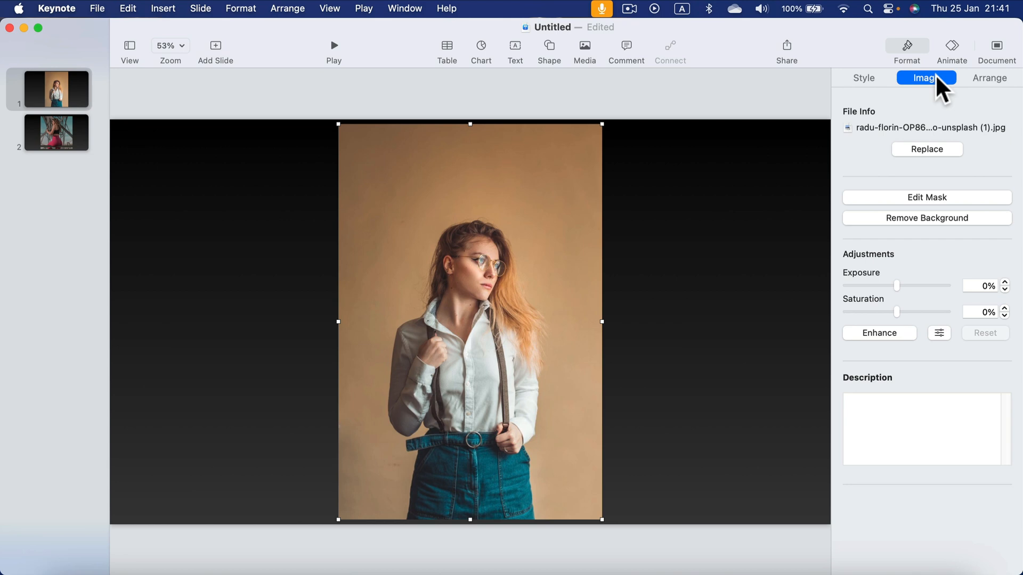
pyautogui.moveTo(939, 207)
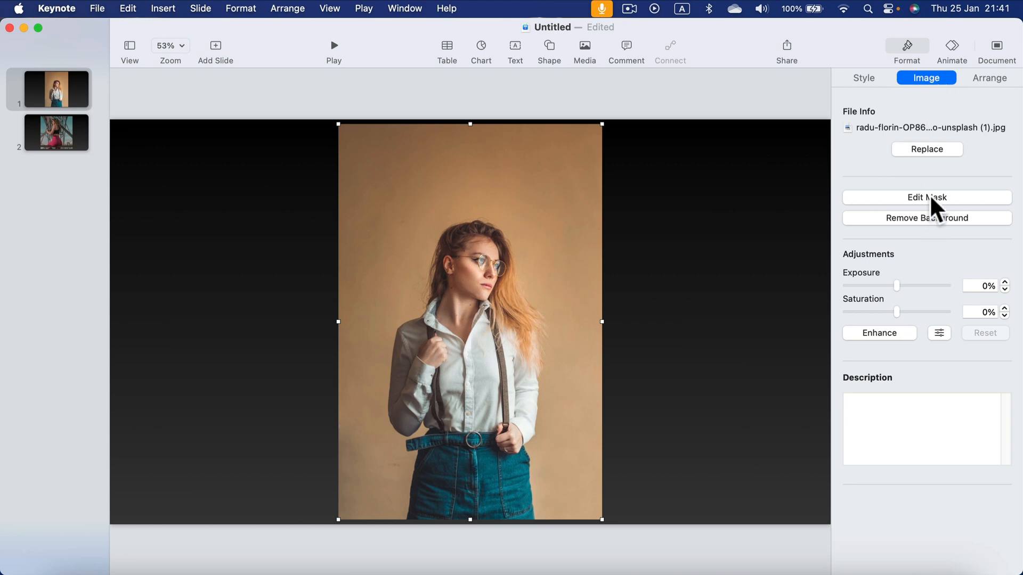
pyautogui.moveTo(939, 225)
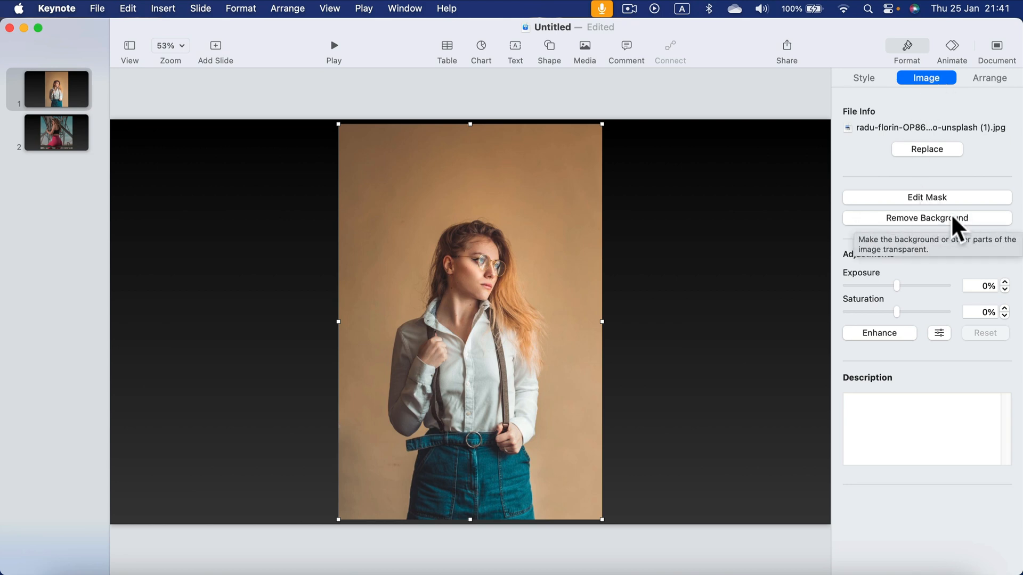
pyautogui.moveTo(940, 229)
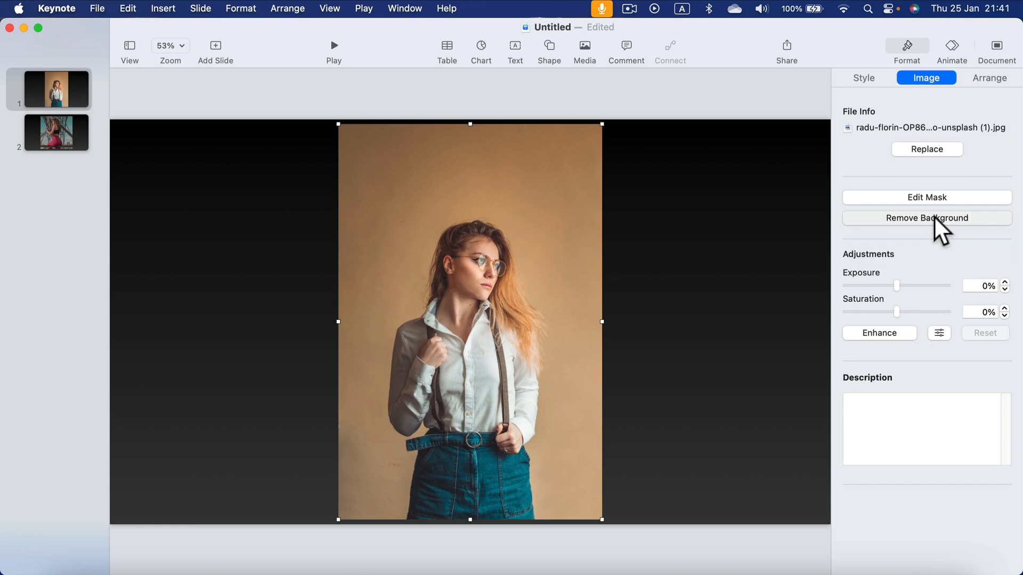
# Step: Remove the portrait's background, then clear leftover tan backdrop colours around the woman
pyautogui.click(926, 218)
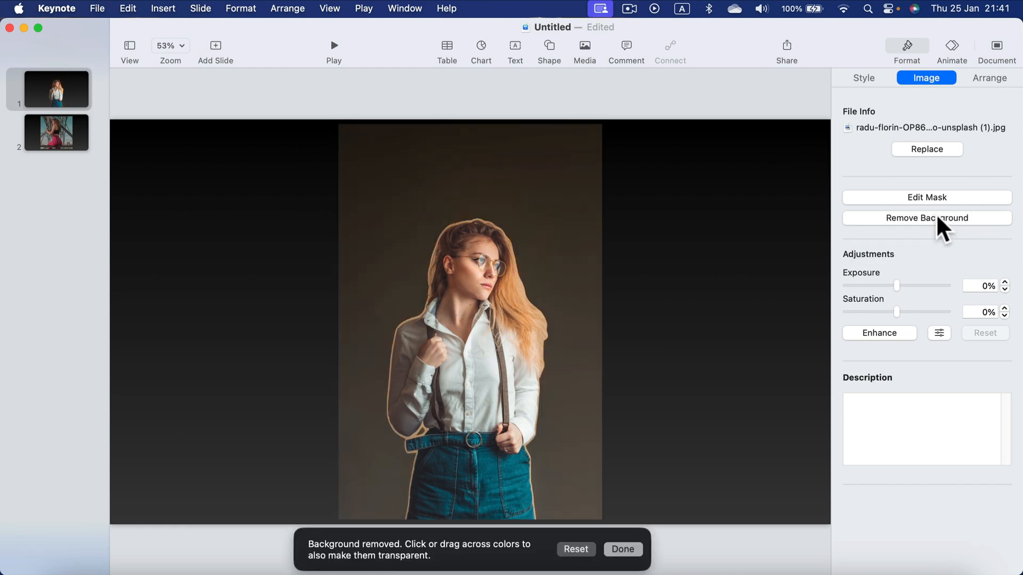
pyautogui.click(394, 178)
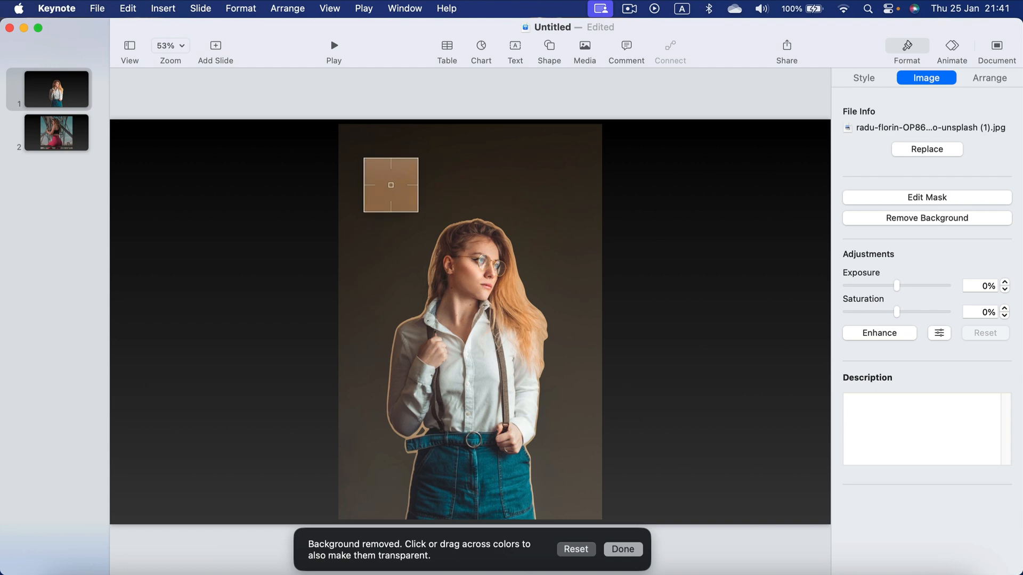
pyautogui.moveTo(392, 185); pyautogui.dragTo(403, 181)
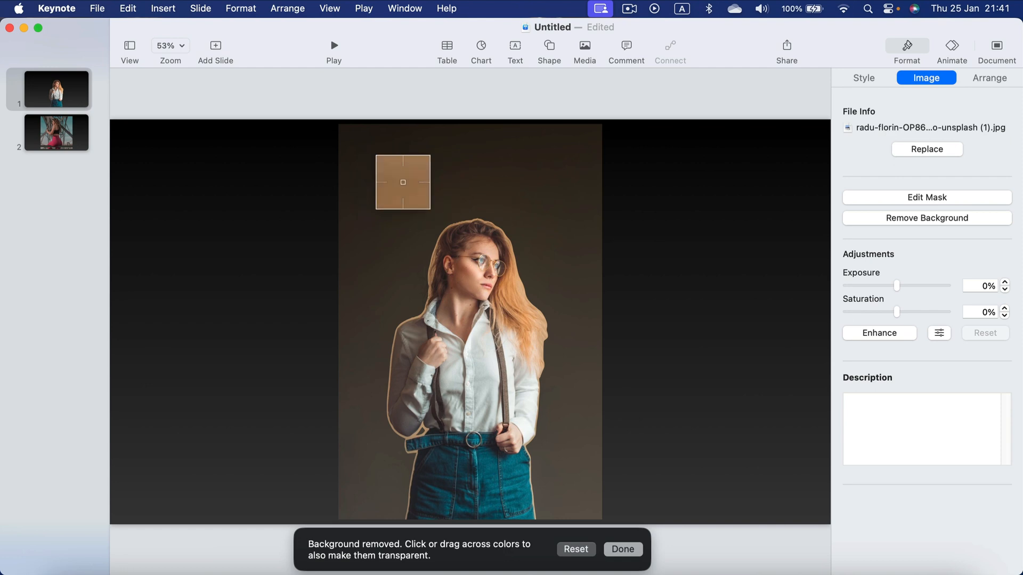
pyautogui.moveTo(403, 181); pyautogui.dragTo(425, 195)
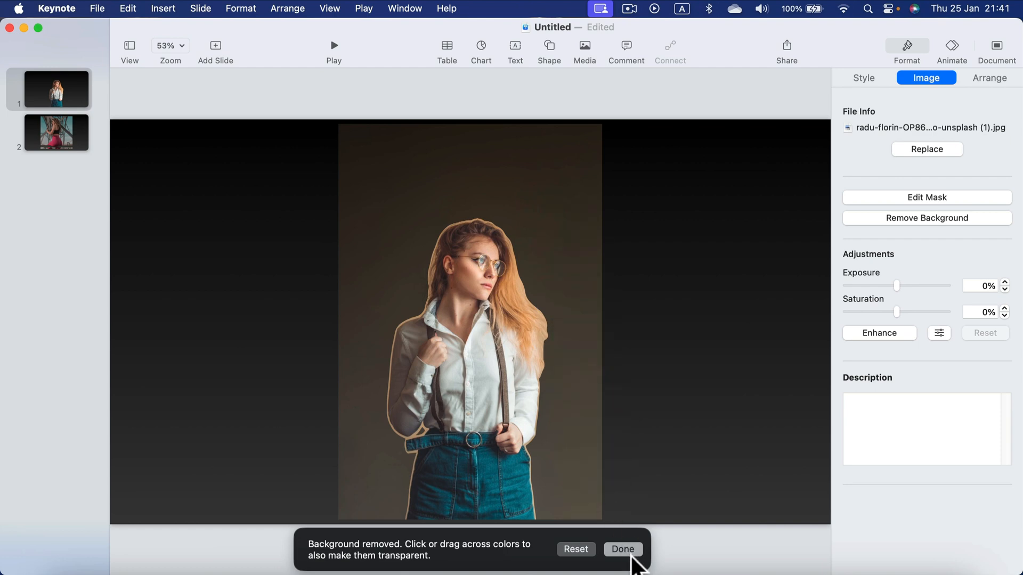
# Step: Finish background removal so the woman stands cut out on the dark gradient
pyautogui.click(621, 549)
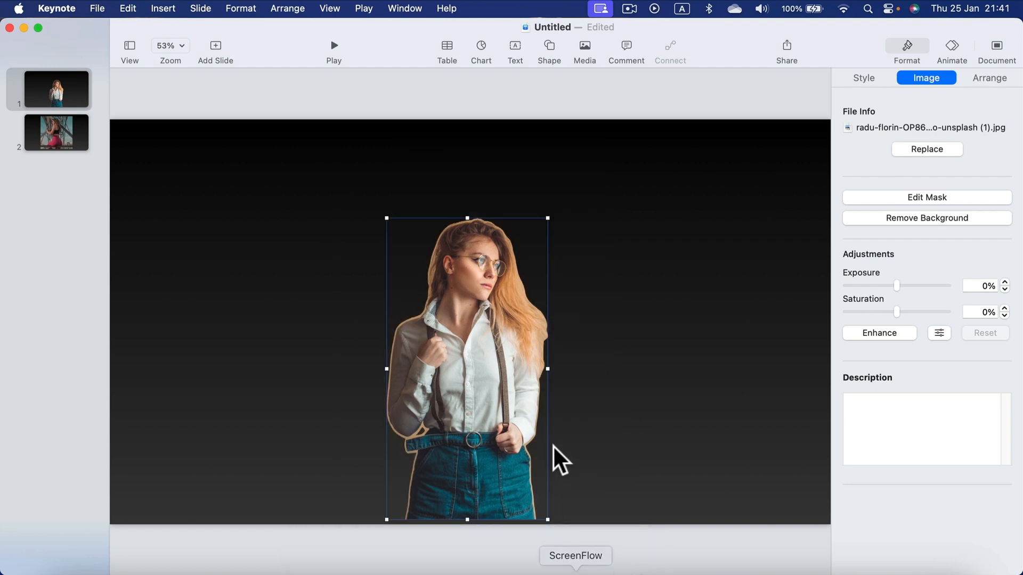
pyautogui.moveTo(542, 534)
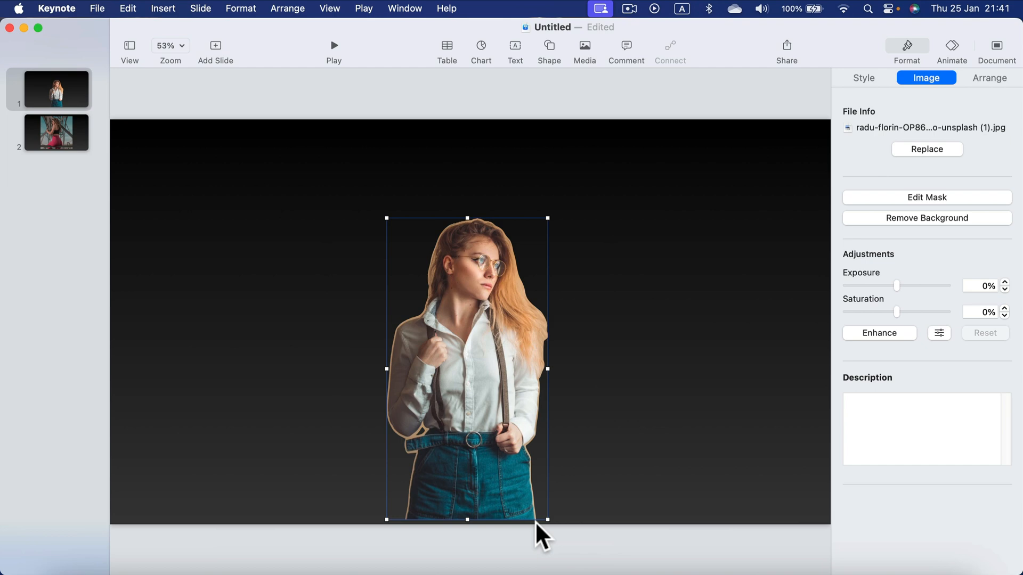
pyautogui.moveTo(613, 457)
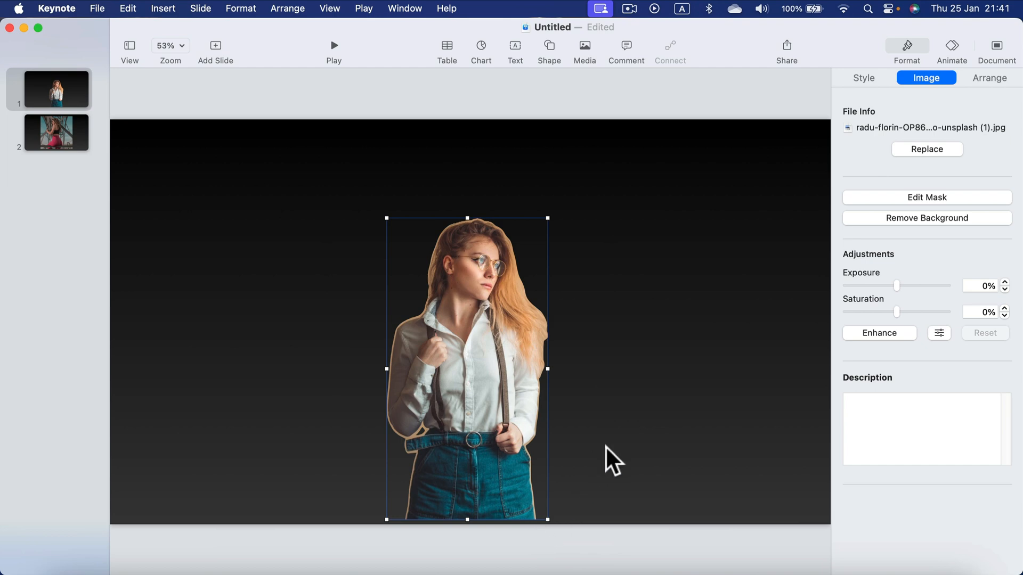
pyautogui.moveTo(563, 463)
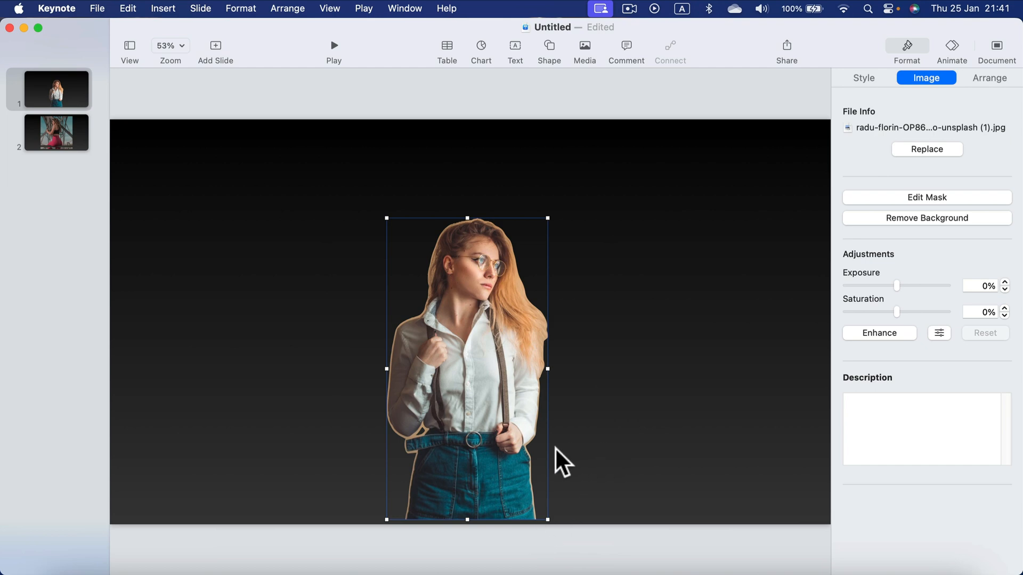
pyautogui.moveTo(582, 464)
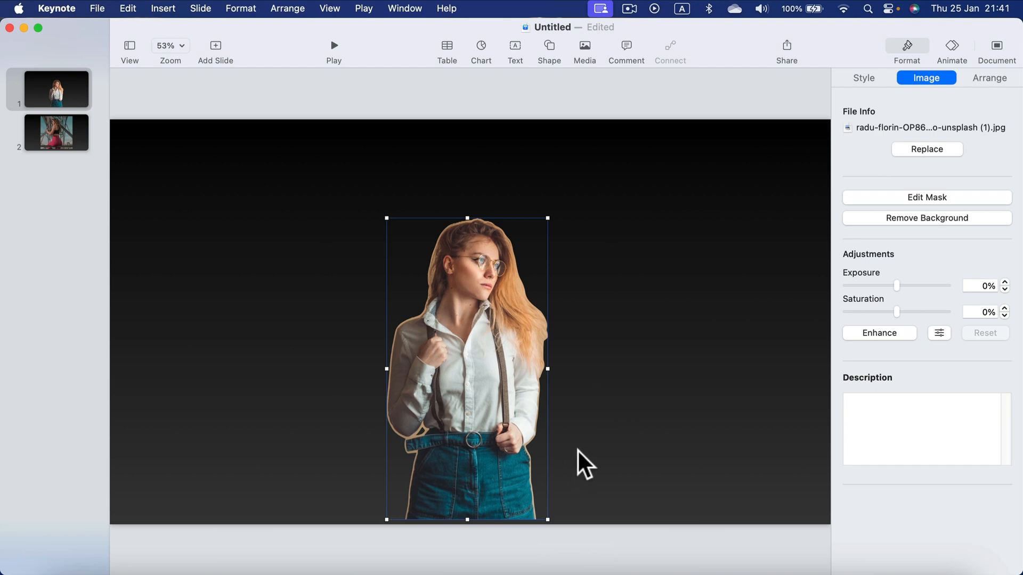
pyautogui.moveTo(274, 343)
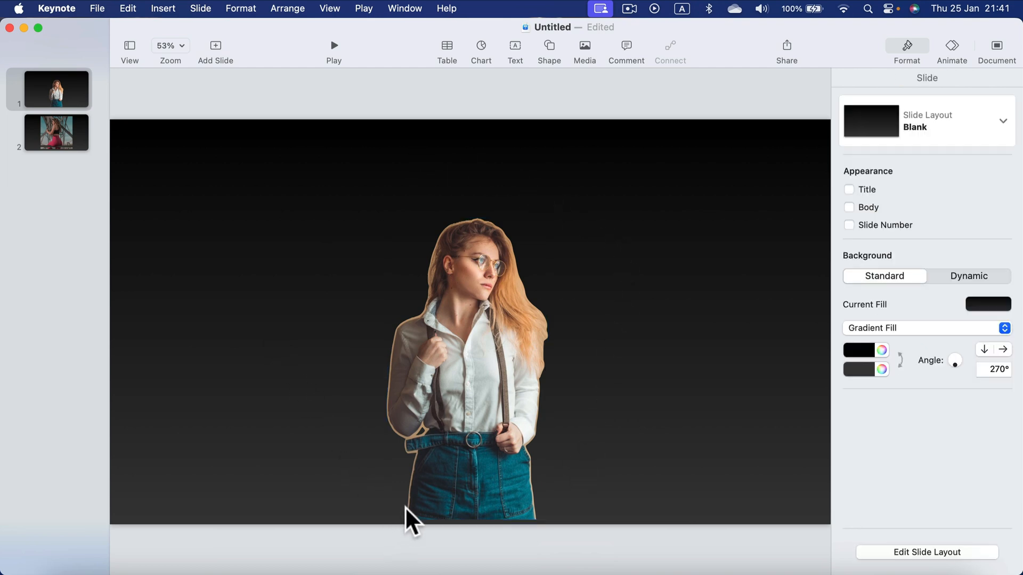
pyautogui.moveTo(395, 414)
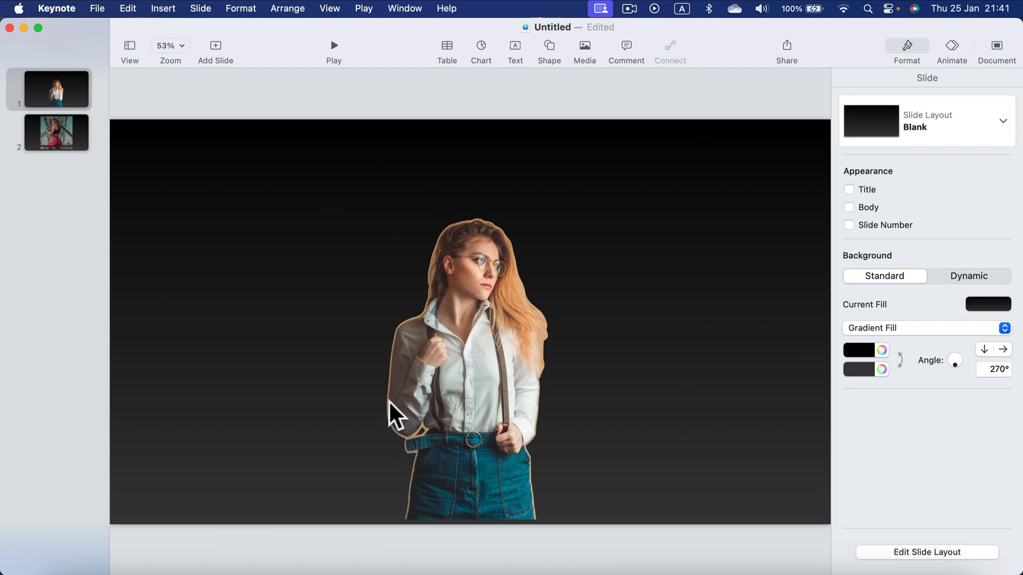
pyautogui.moveTo(537, 239)
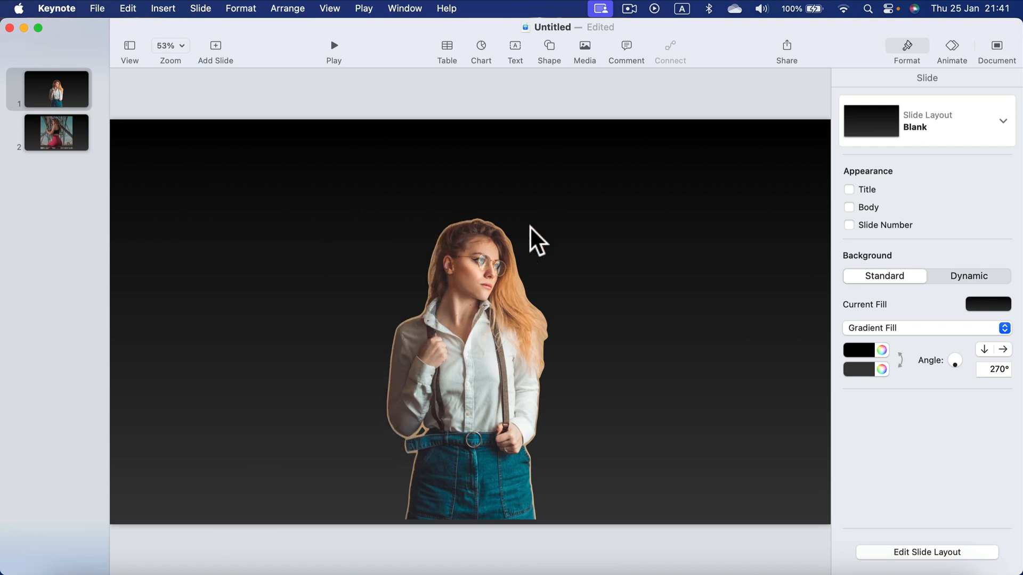
pyautogui.moveTo(91, 145)
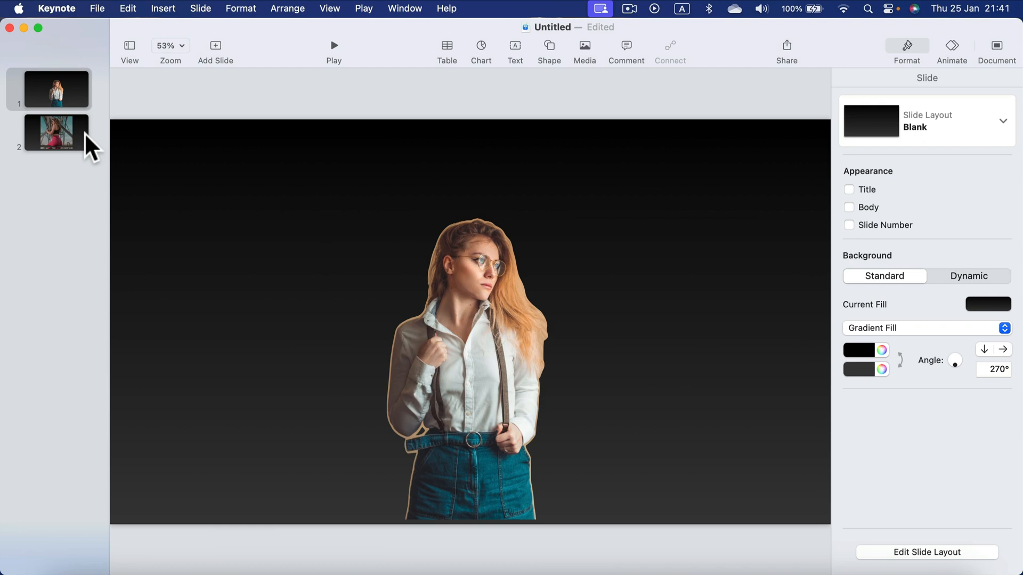
# Step: Go to slide 2 with the woman seated on the steel framework
pyautogui.click(56, 131)
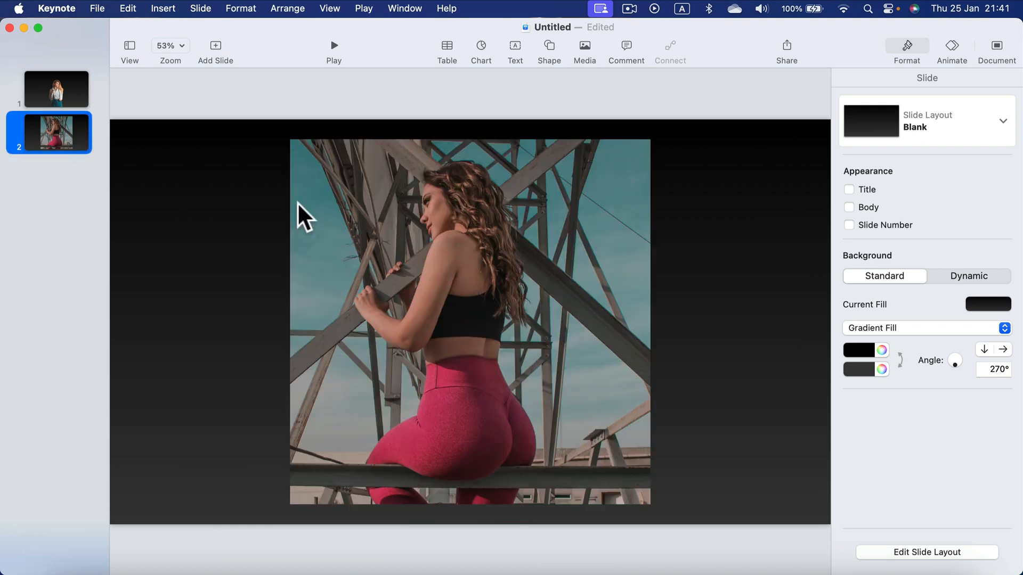
pyautogui.moveTo(726, 387)
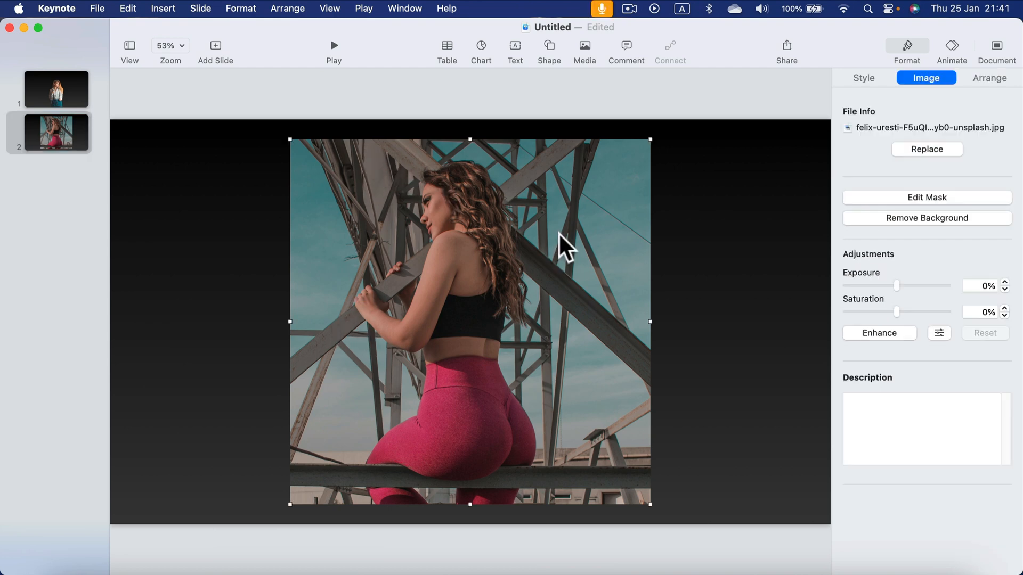
pyautogui.moveTo(557, 224)
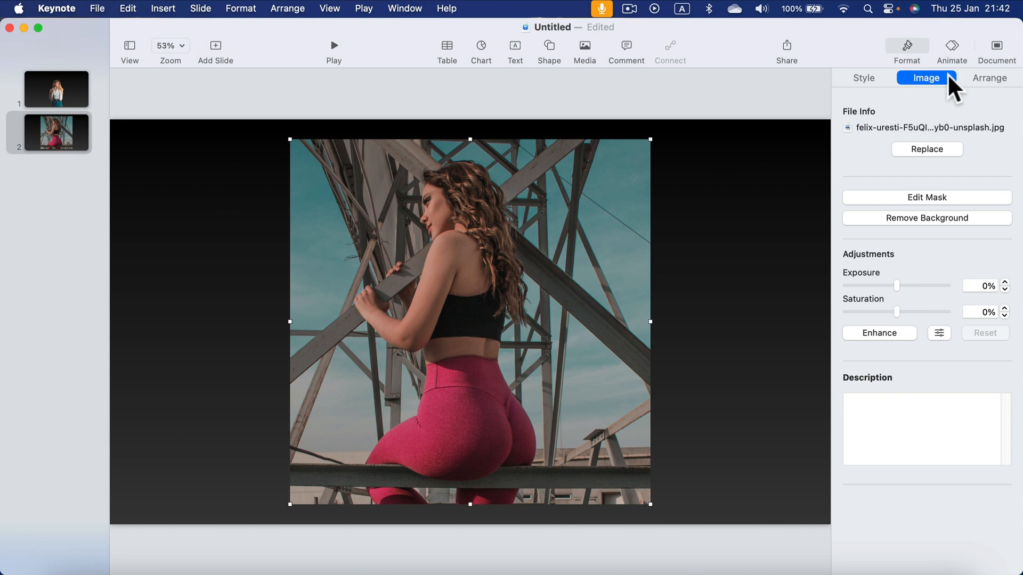
pyautogui.click(926, 217)
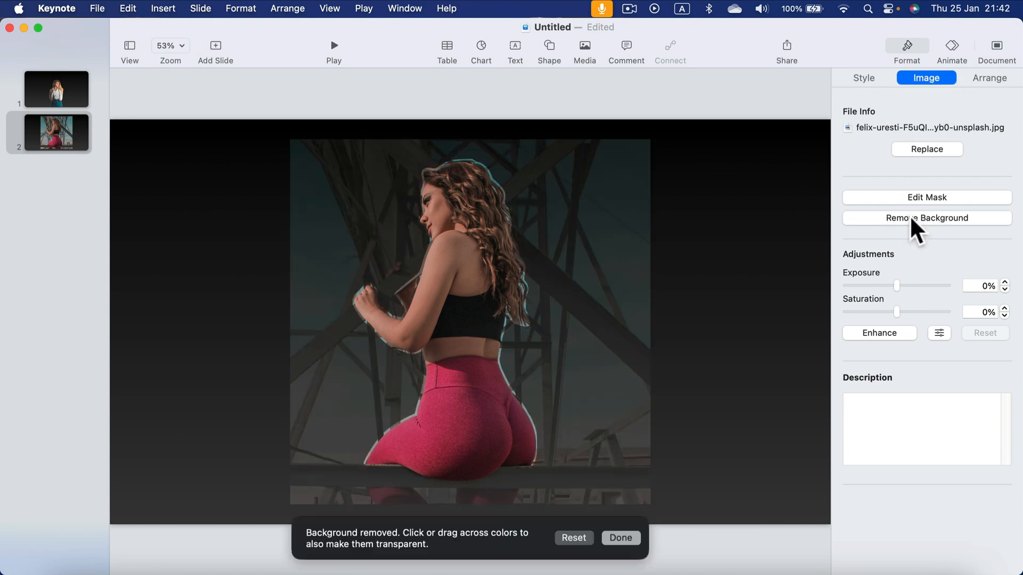
pyautogui.moveTo(782, 321)
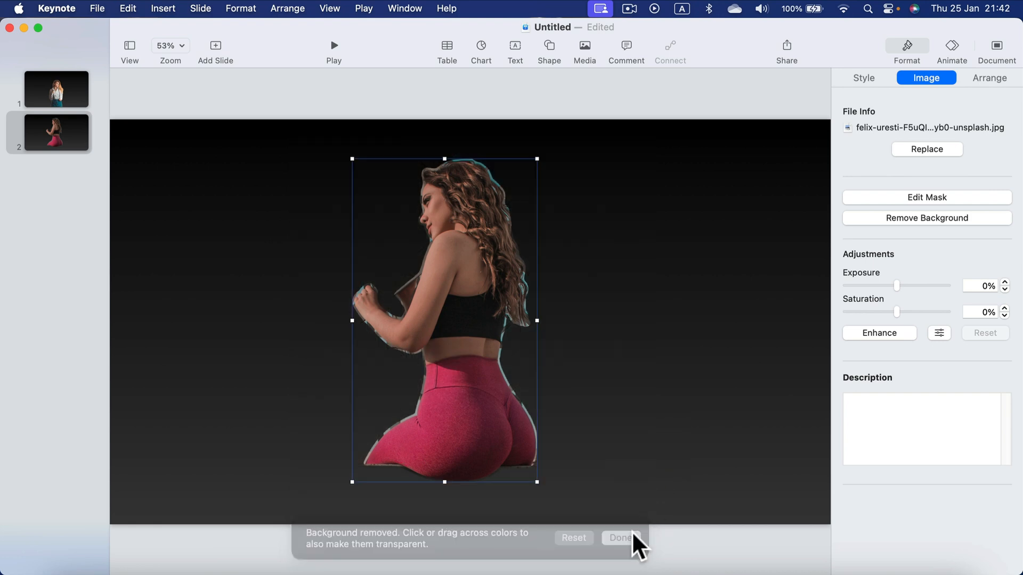
pyautogui.click(620, 537)
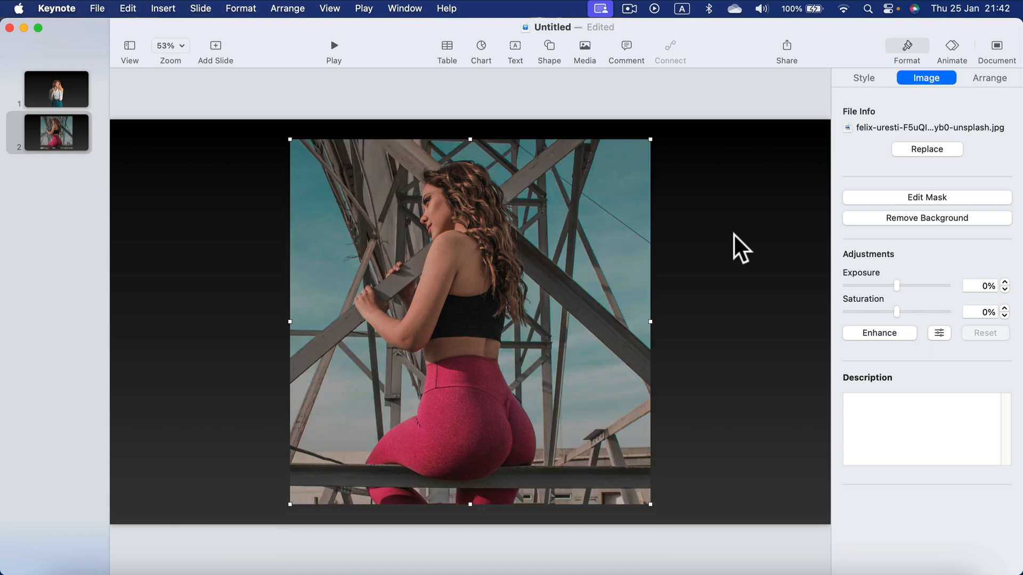
pyautogui.moveTo(497, 261)
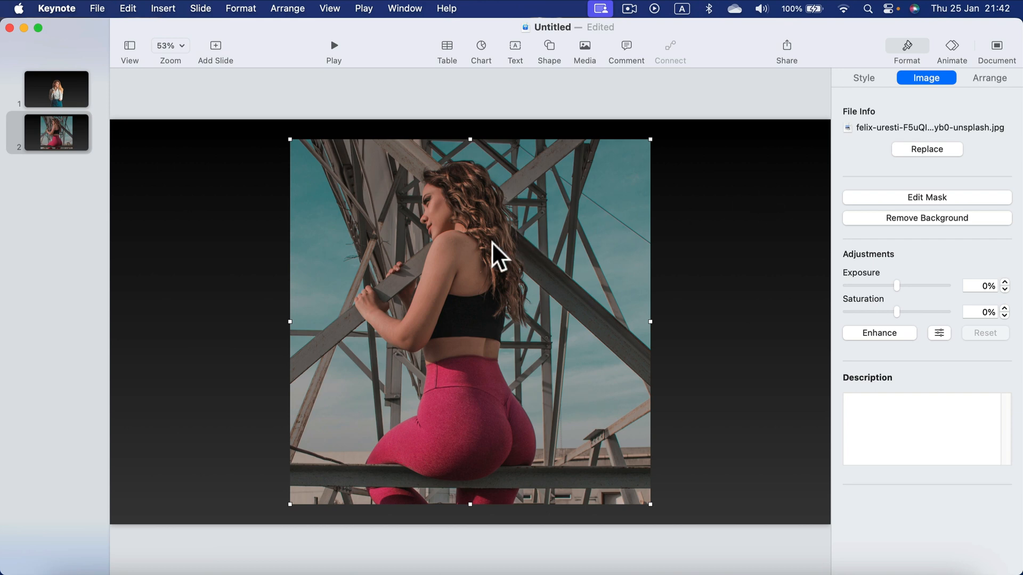
# Step: Apply Remove Background to the slide 2 photo, then reset it to the full original
pyautogui.click(926, 218)
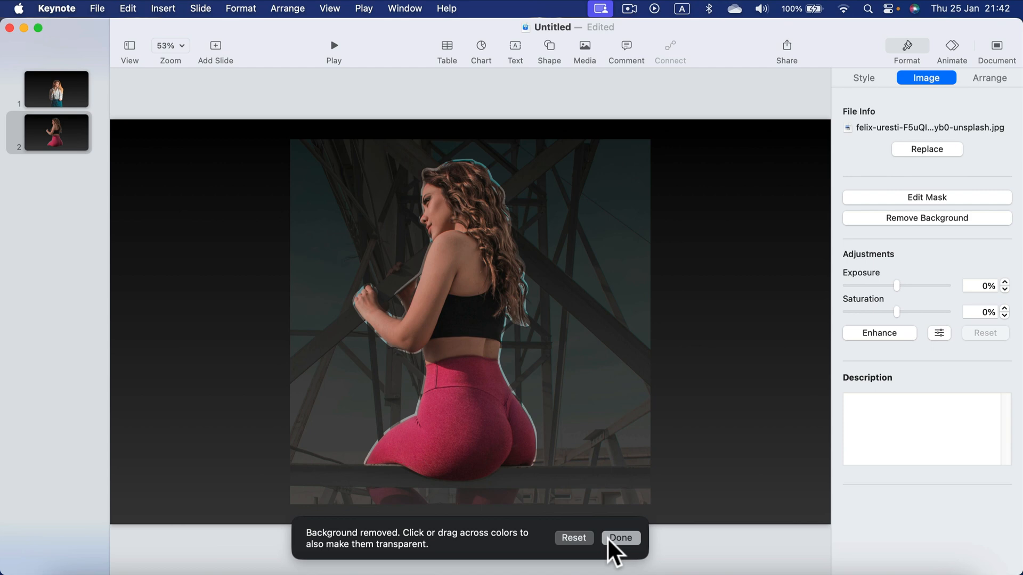
pyautogui.moveTo(573, 538)
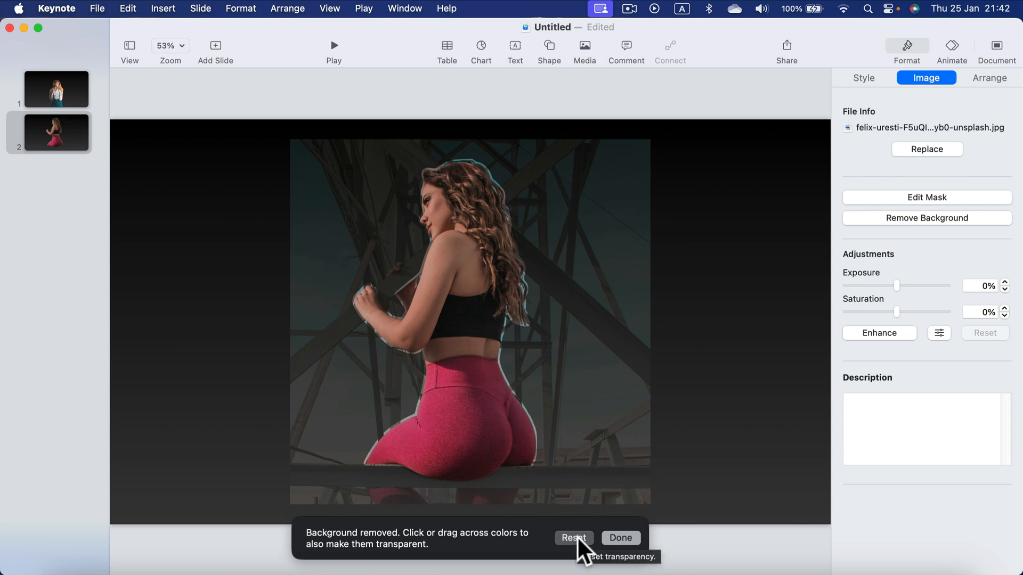
pyautogui.click(572, 537)
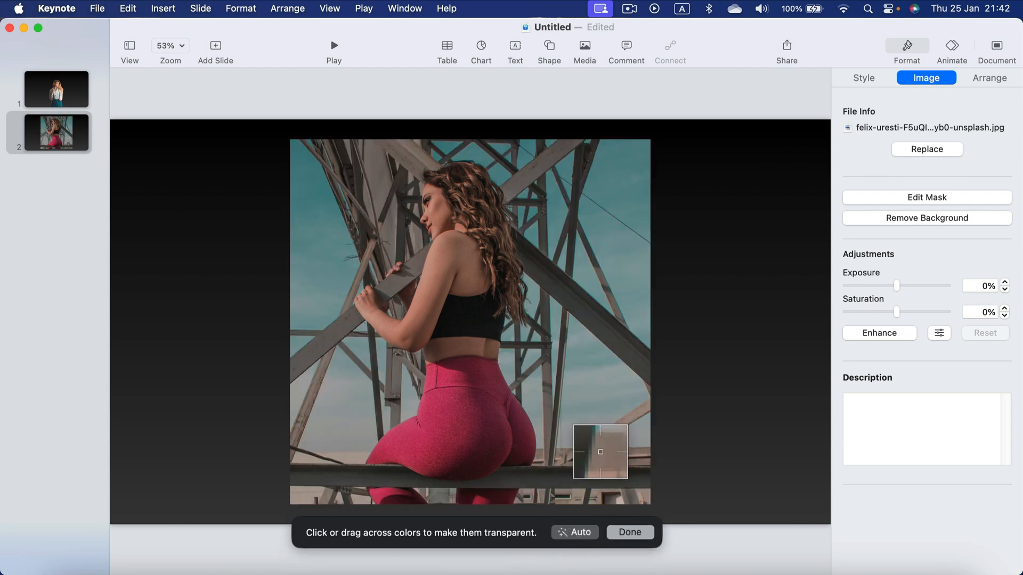